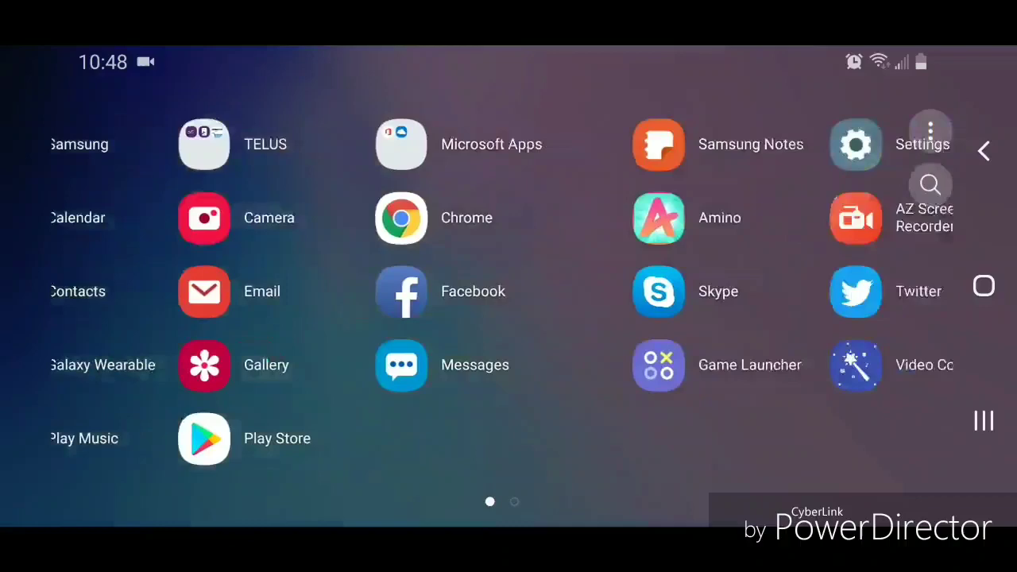
- Launch Settings from the app drawer and scroll down to Advanced features
left_click(856, 144)
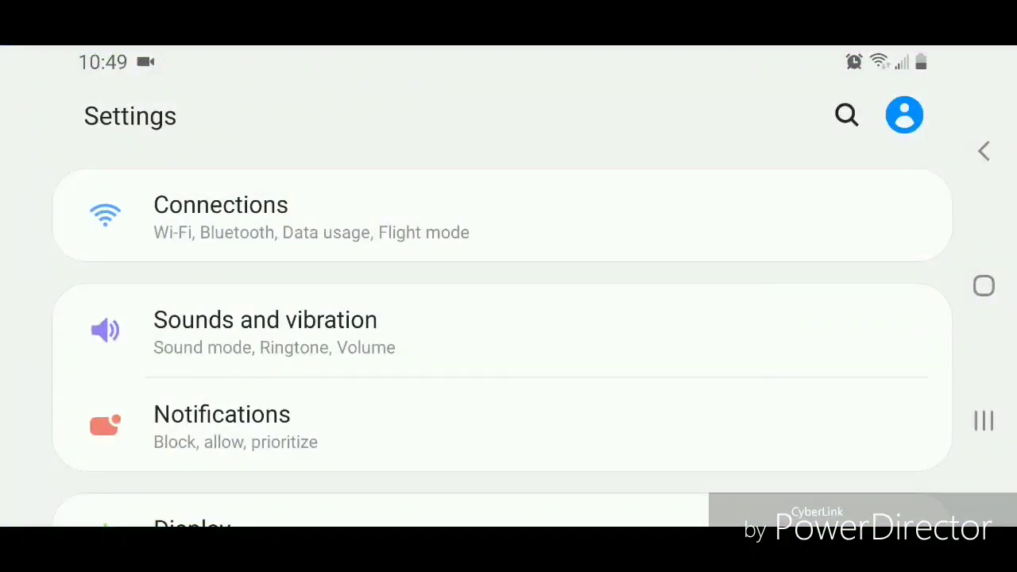
scroll("down", 3)
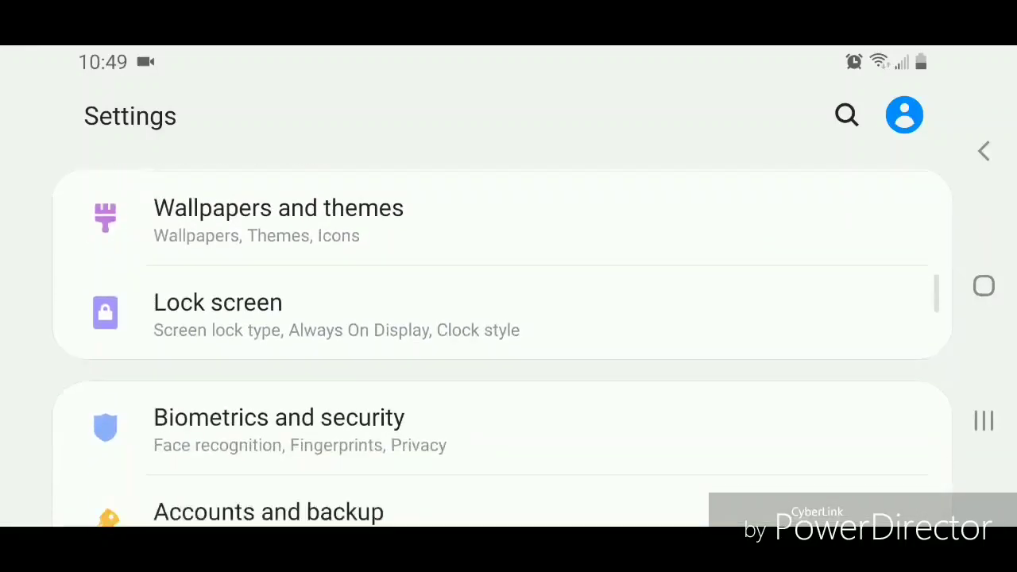
scroll("down", 3)
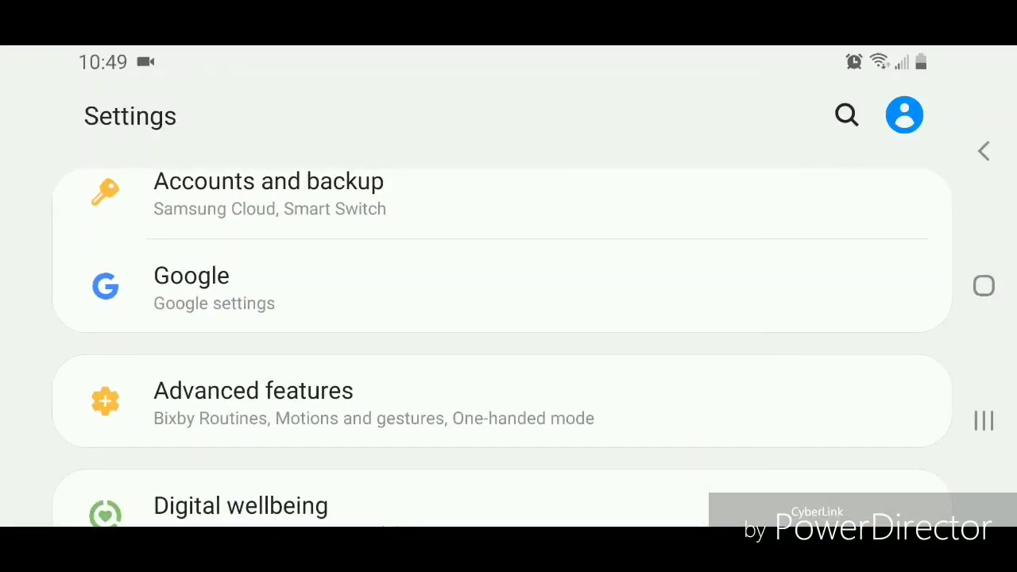
- Go to Google settings and open Location, which shows location switched On
left_click(190, 276)
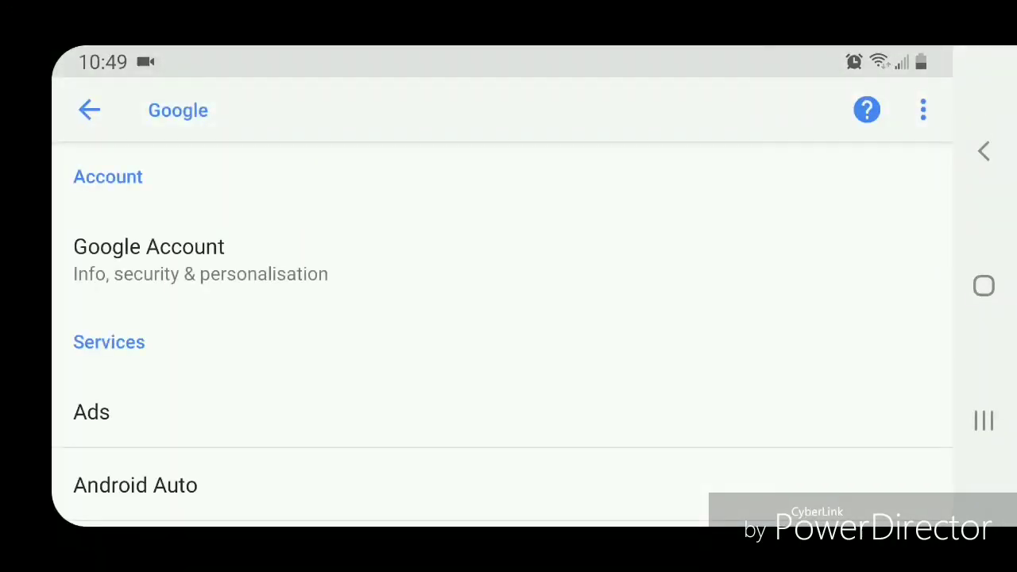
scroll("down", 3)
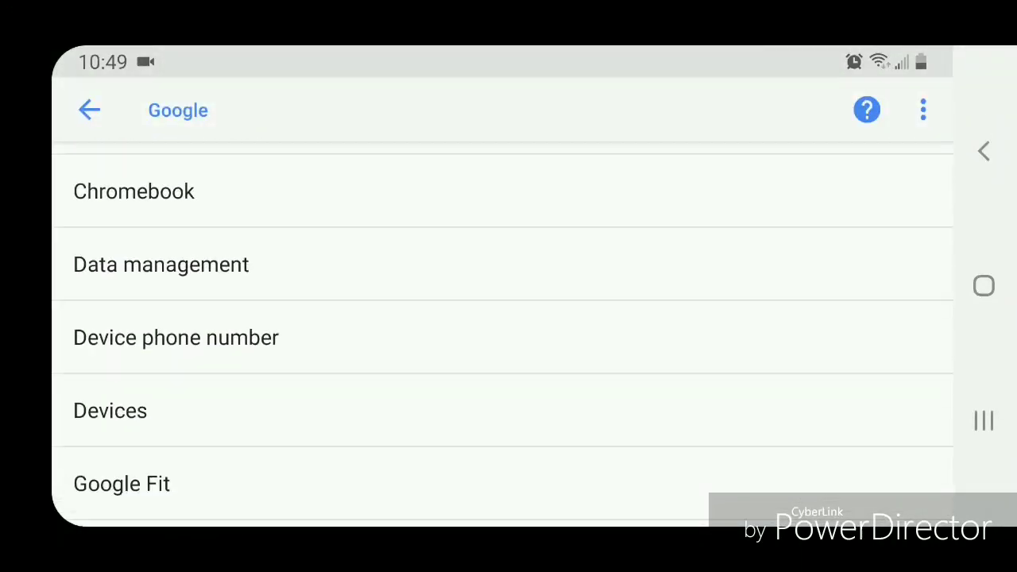
scroll("down", 3)
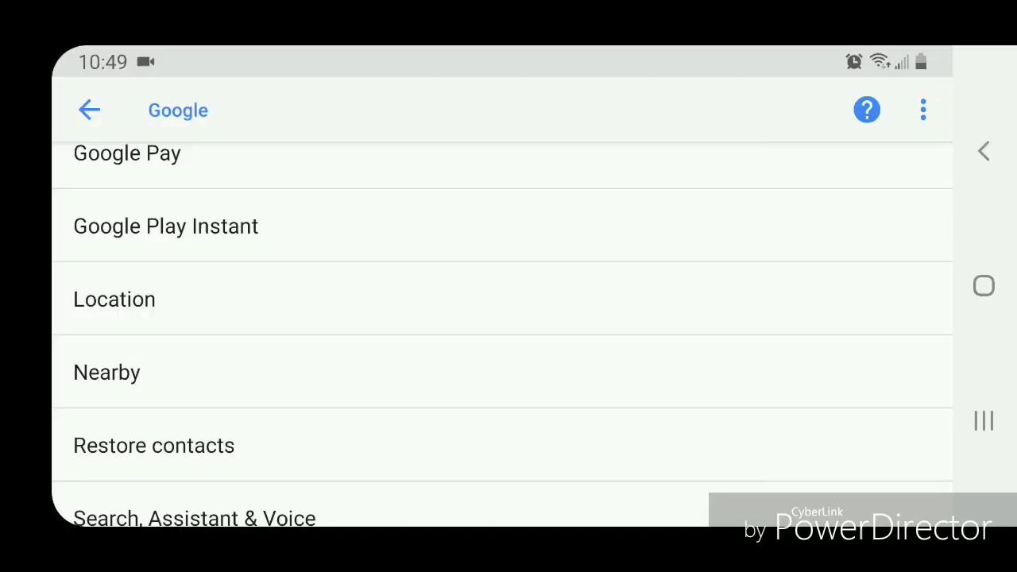
left_click(113, 299)
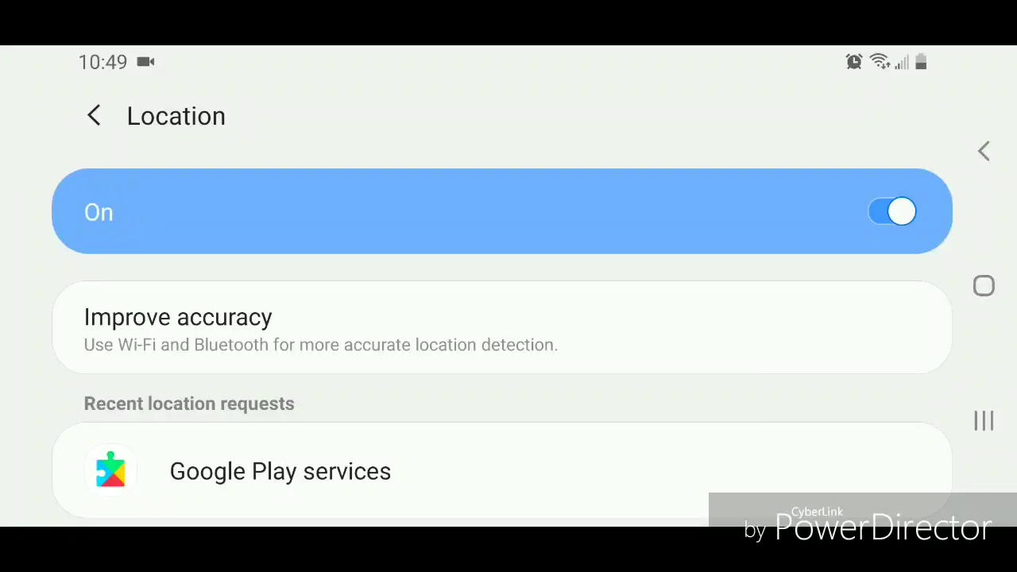
left_click(893, 211)
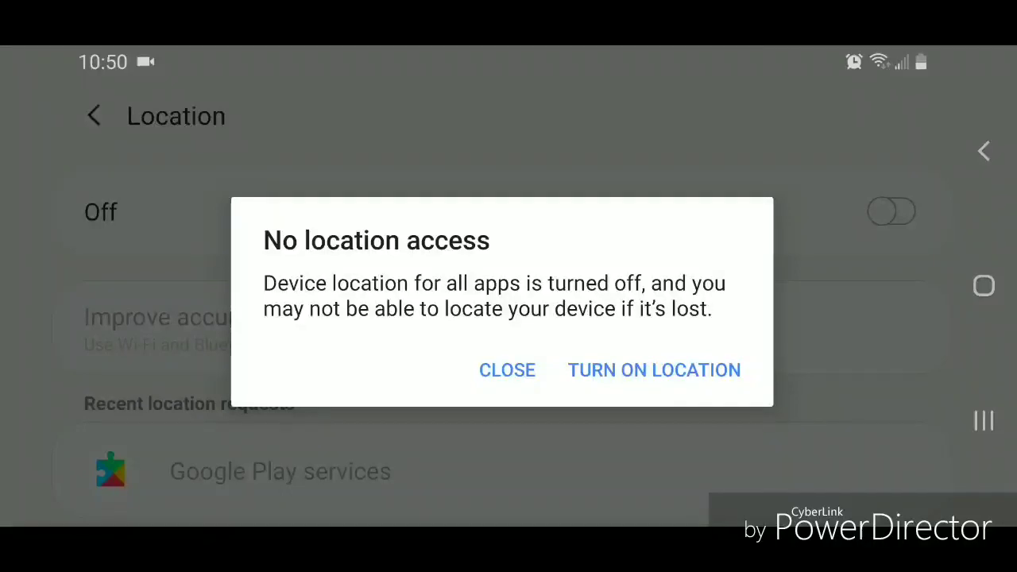
left_click(507, 369)
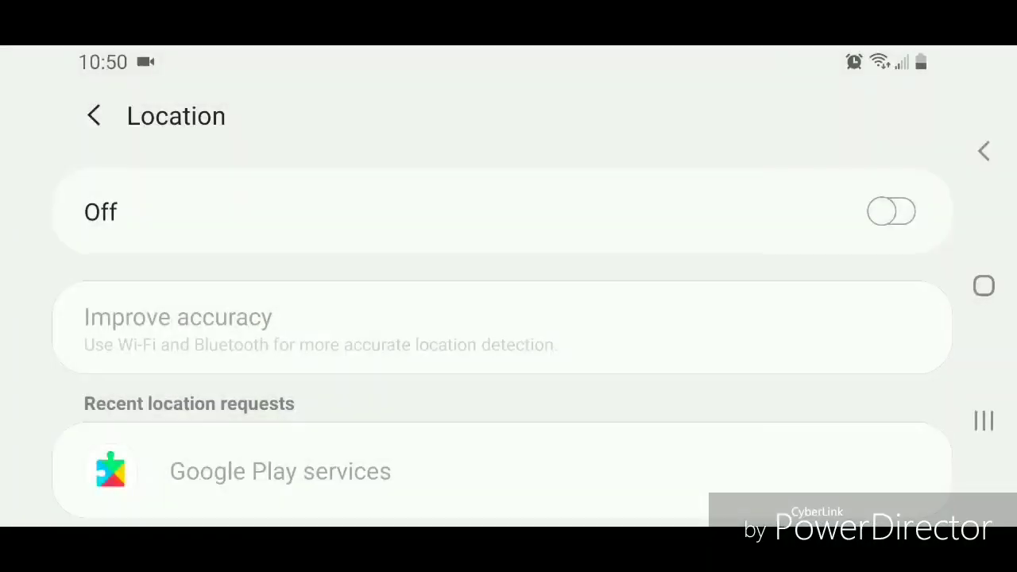
left_click(891, 212)
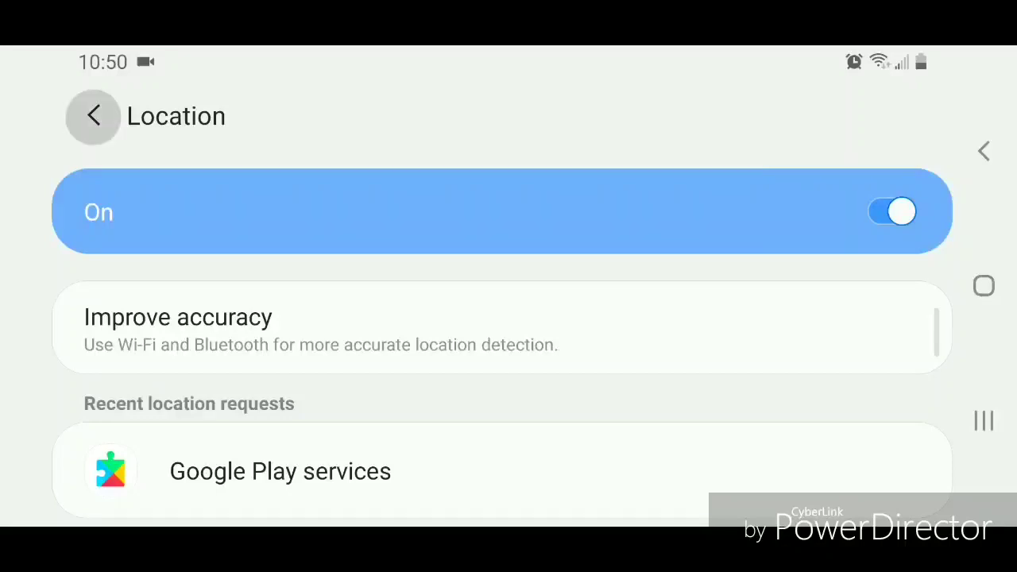
- Back out of Location and scroll the main Settings list to Biometrics and security
left_click(92, 115)
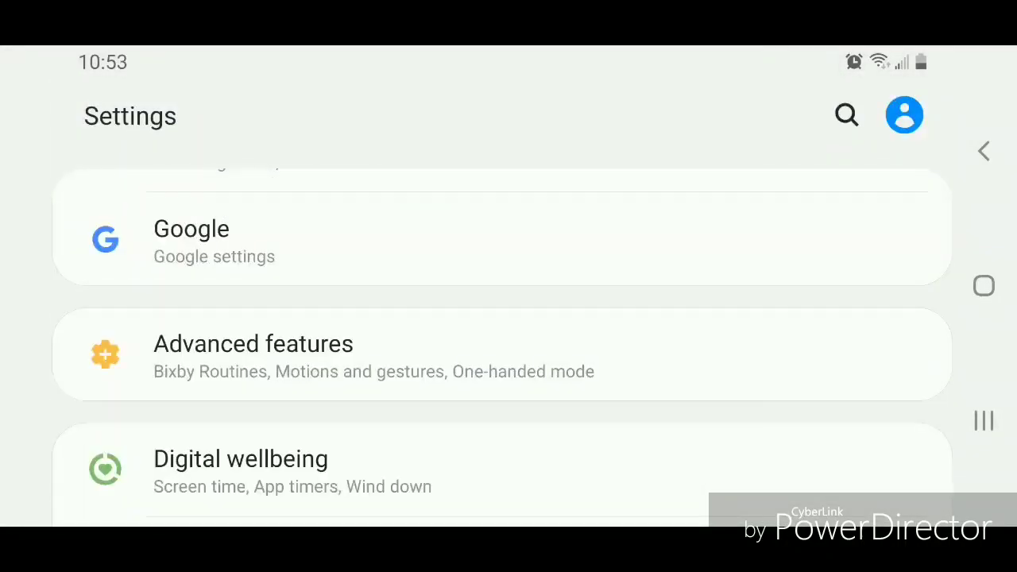
scroll("up", 3)
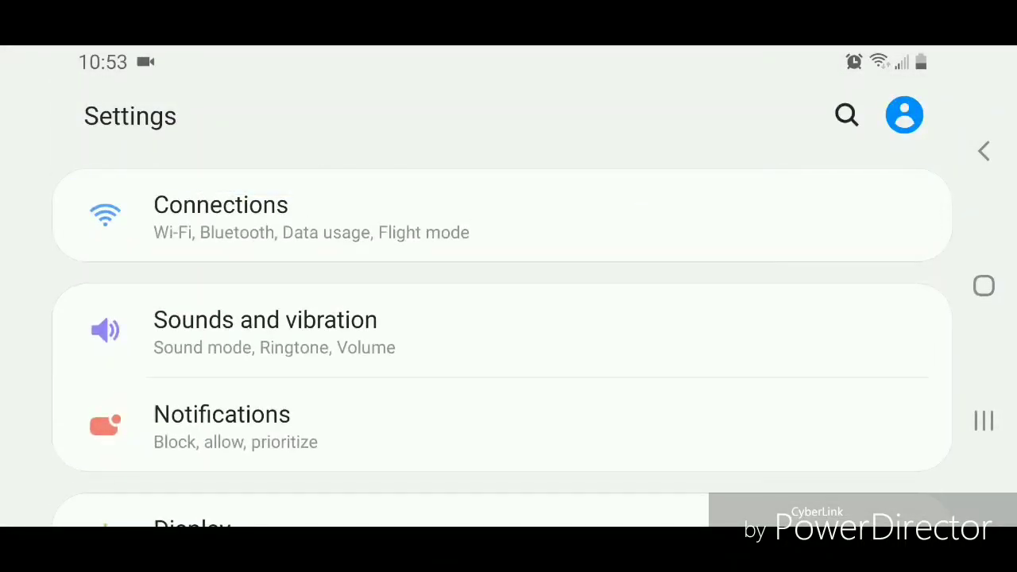
scroll("down", 3)
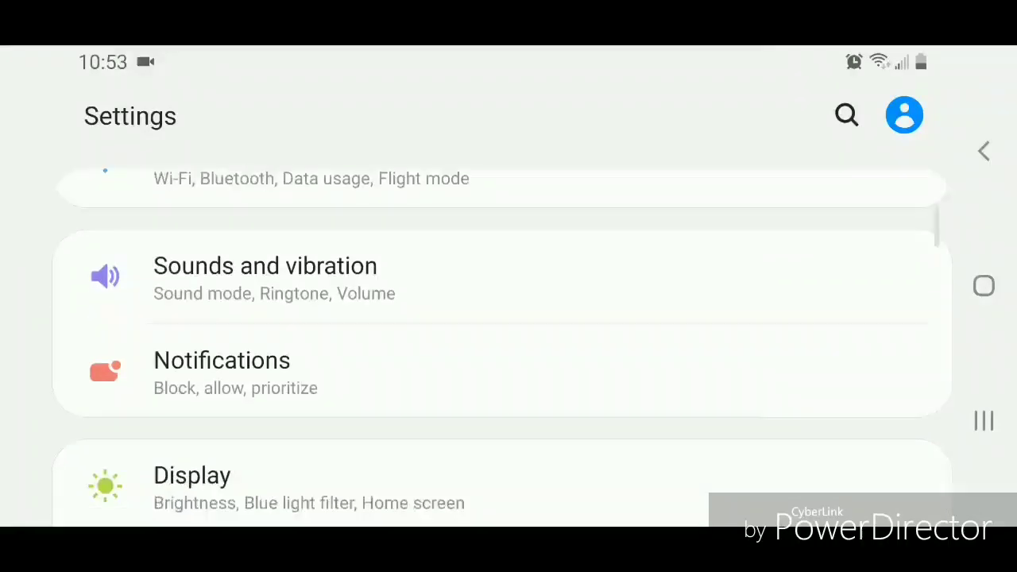
scroll("down", 3)
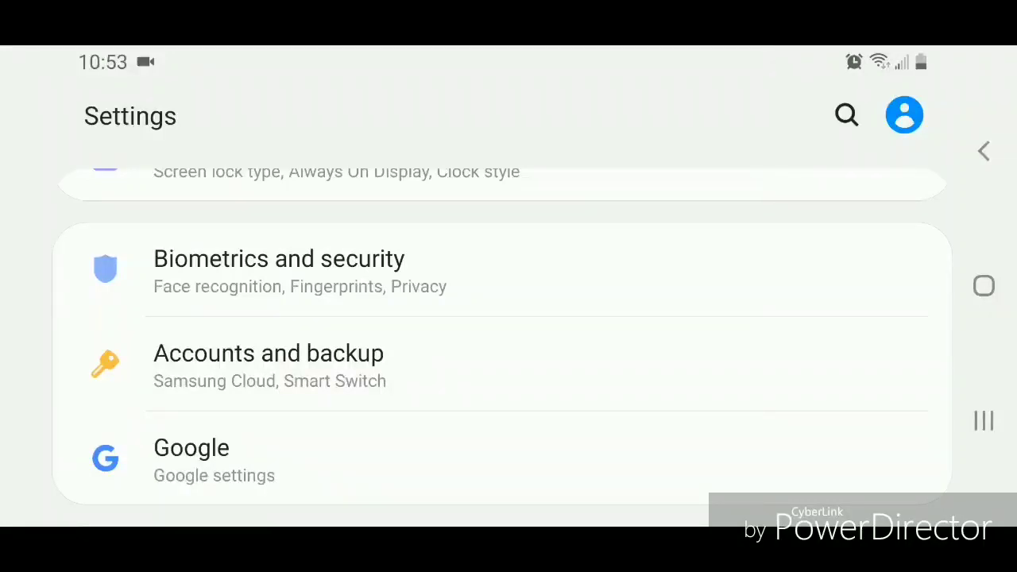
- Switch Location Off via Biometrics and security, then return to main Settings
left_click(279, 270)
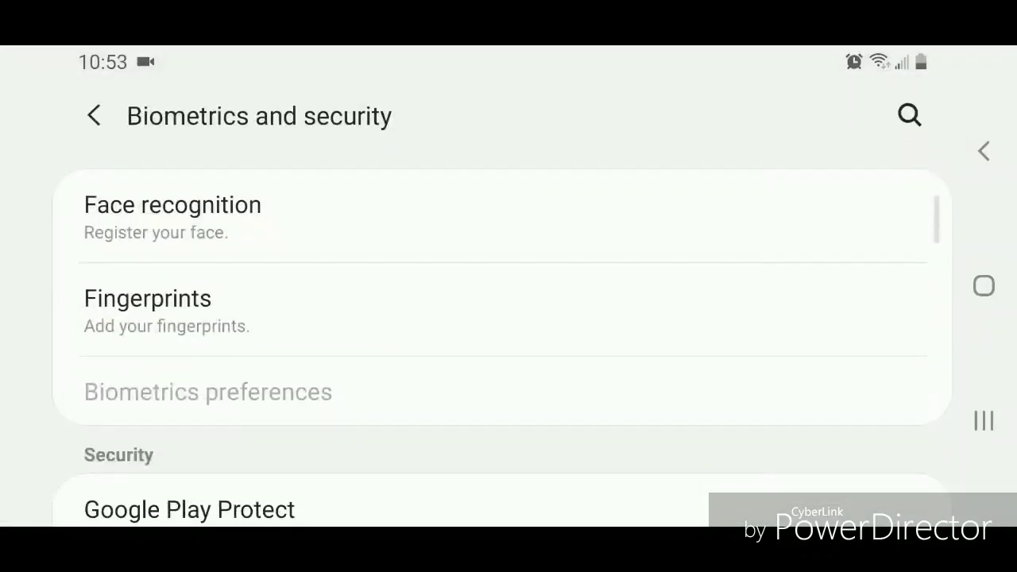
scroll("down", 3)
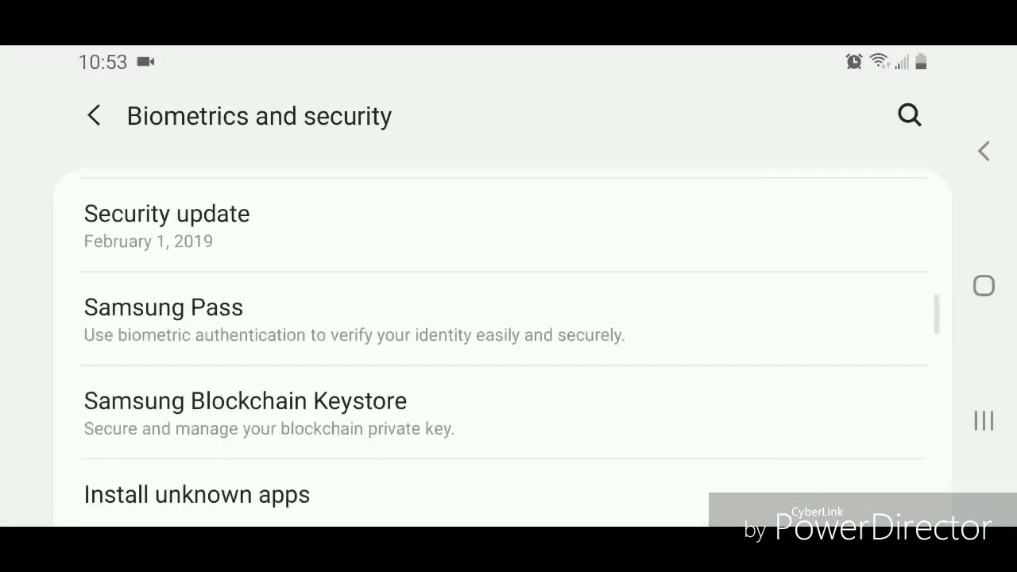
scroll("down", 3)
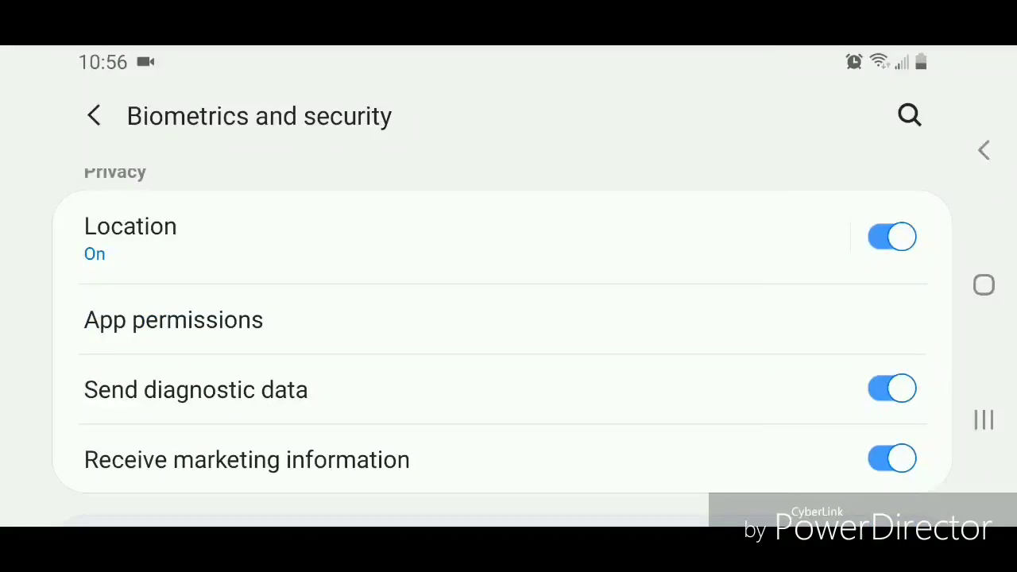
left_click(130, 239)
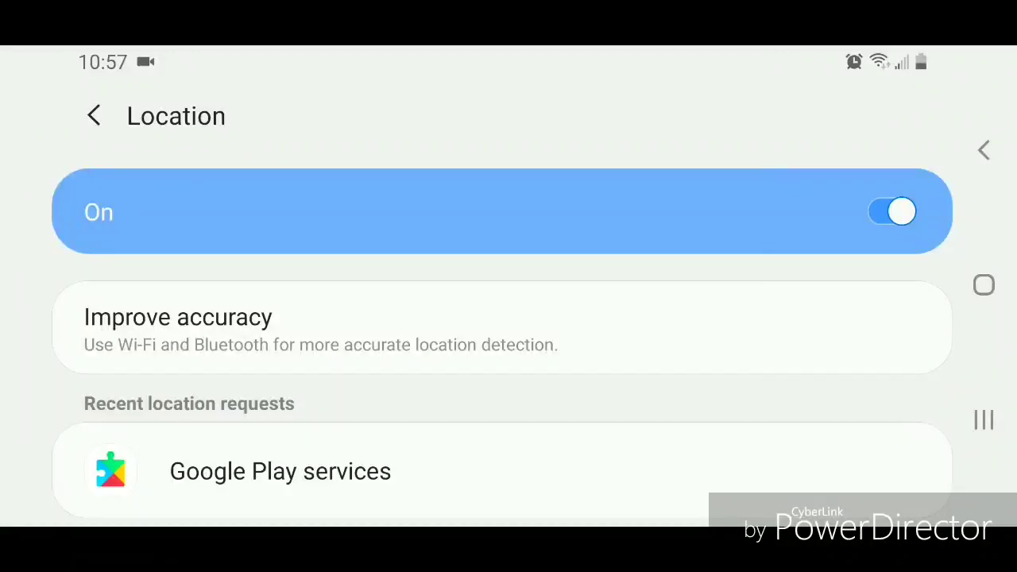
left_click(891, 212)
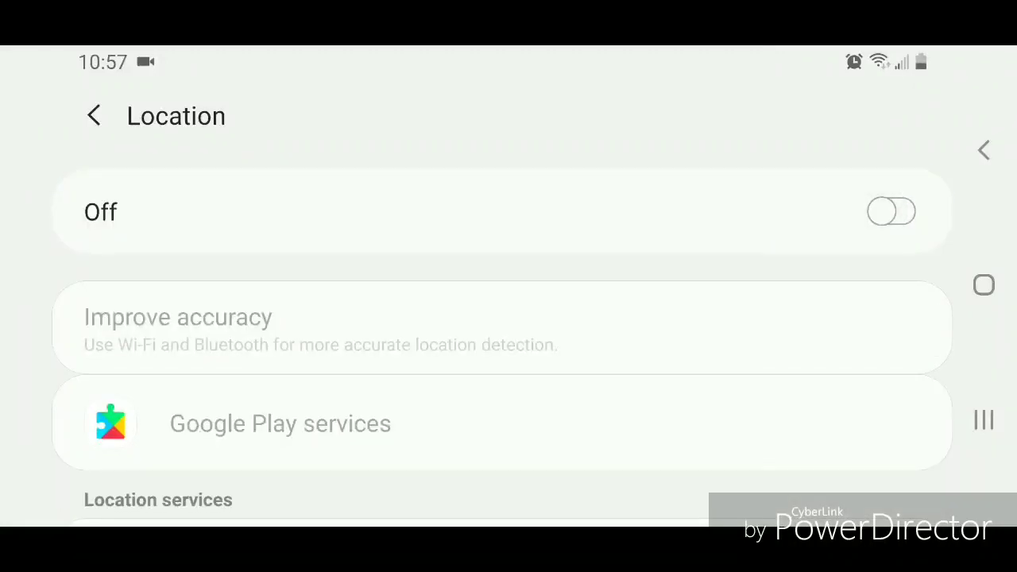
left_click(94, 115)
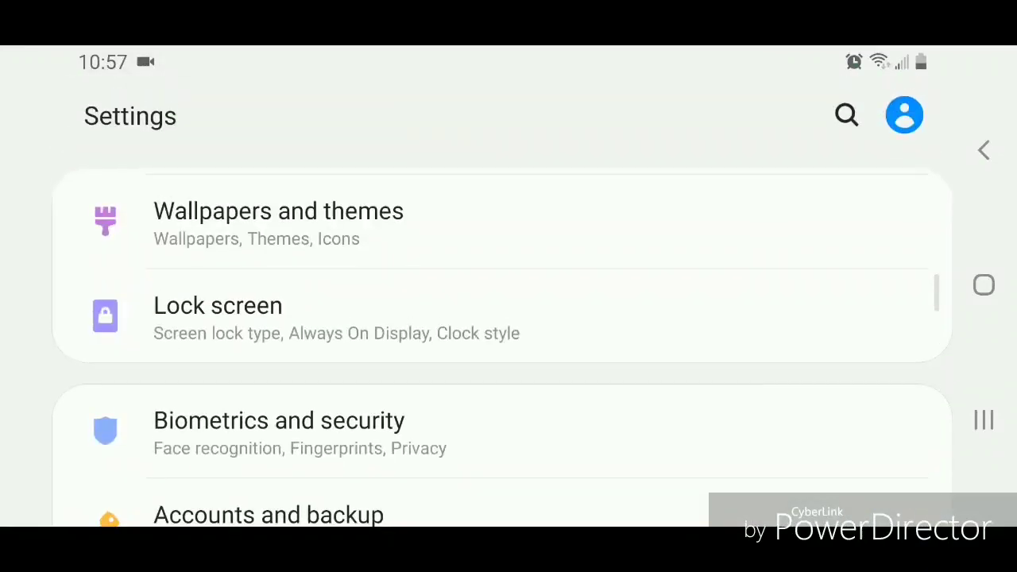